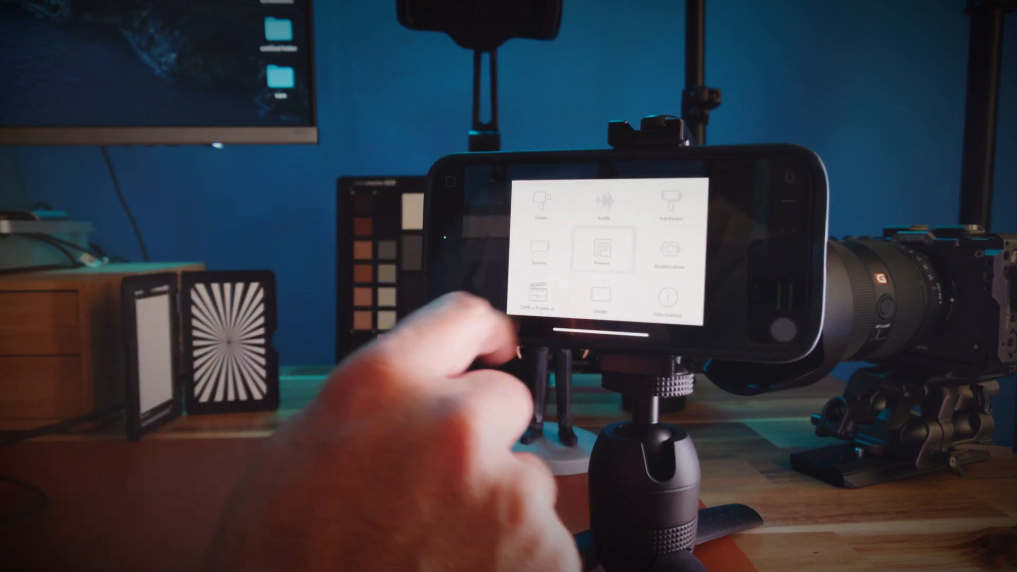
- Show the saved presets list and choose an action from one preset's ellipsis menu
{"action": "left_click", "coordinate": [608, 251]}
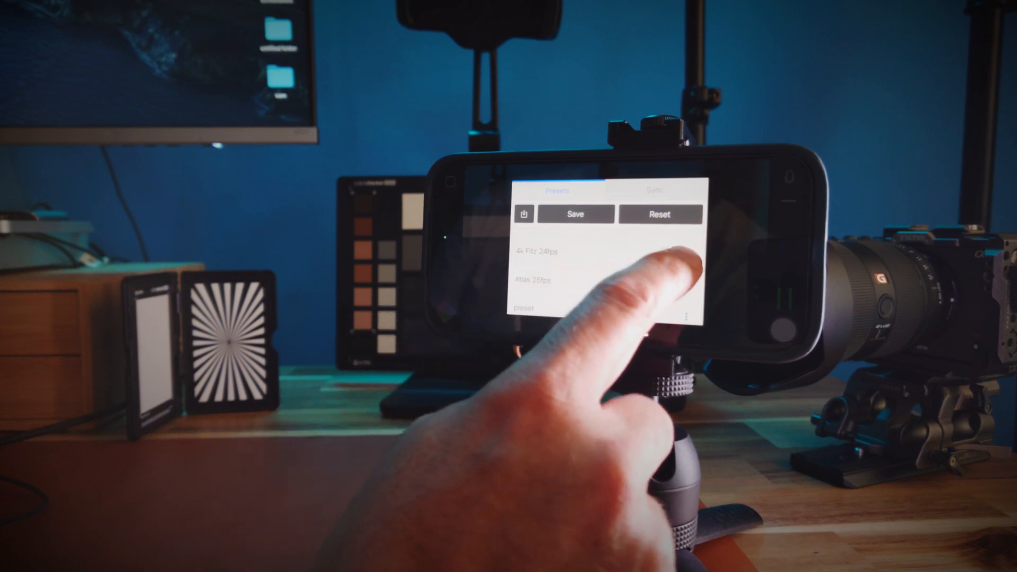
{"action": "left_click", "coordinate": [689, 308]}
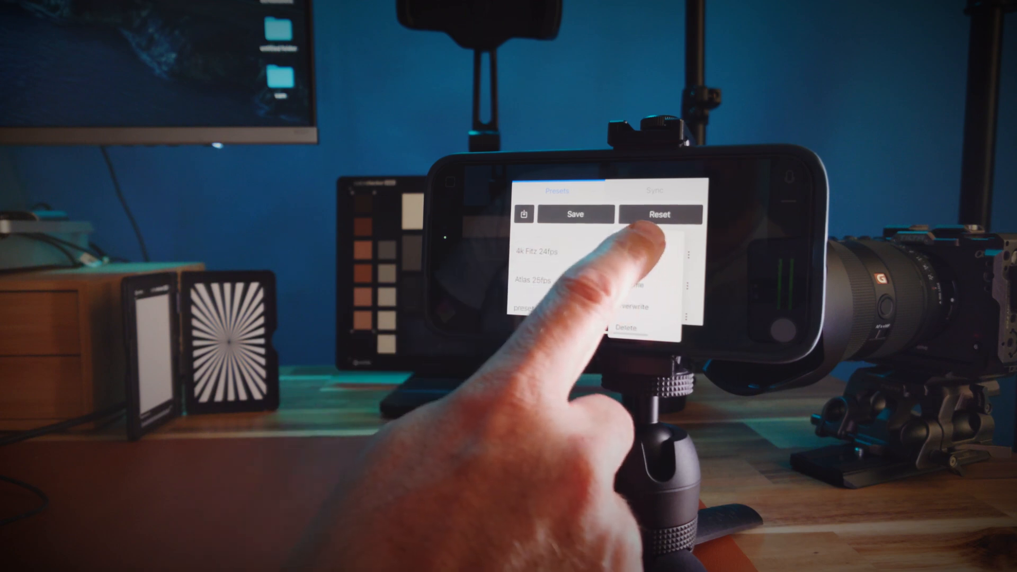
{"action": "left_click", "coordinate": [523, 214]}
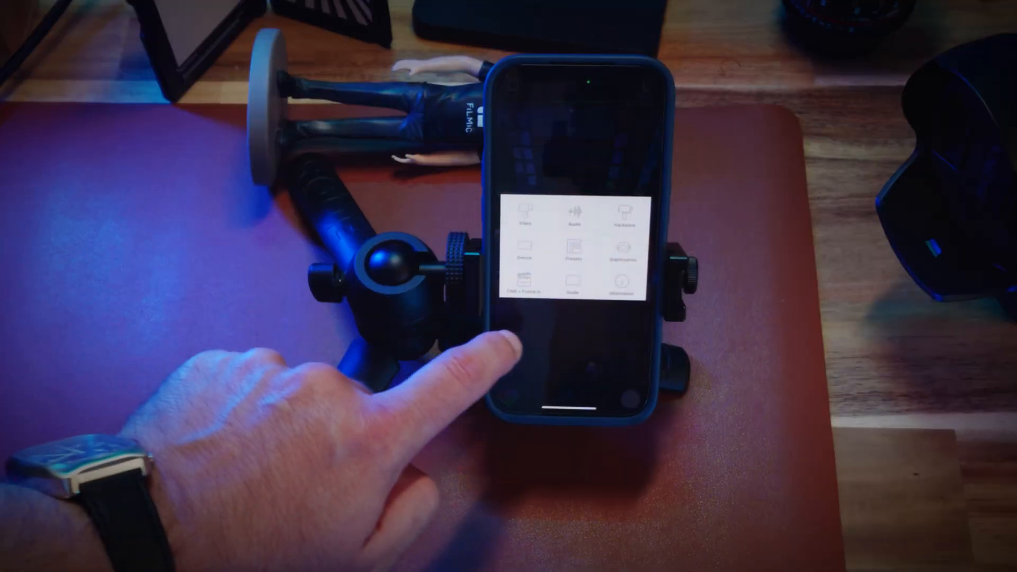
- Dismiss the settings menu and return to the landscape live camera view, ready to record
{"action": "left_click", "coordinate": [624, 220]}
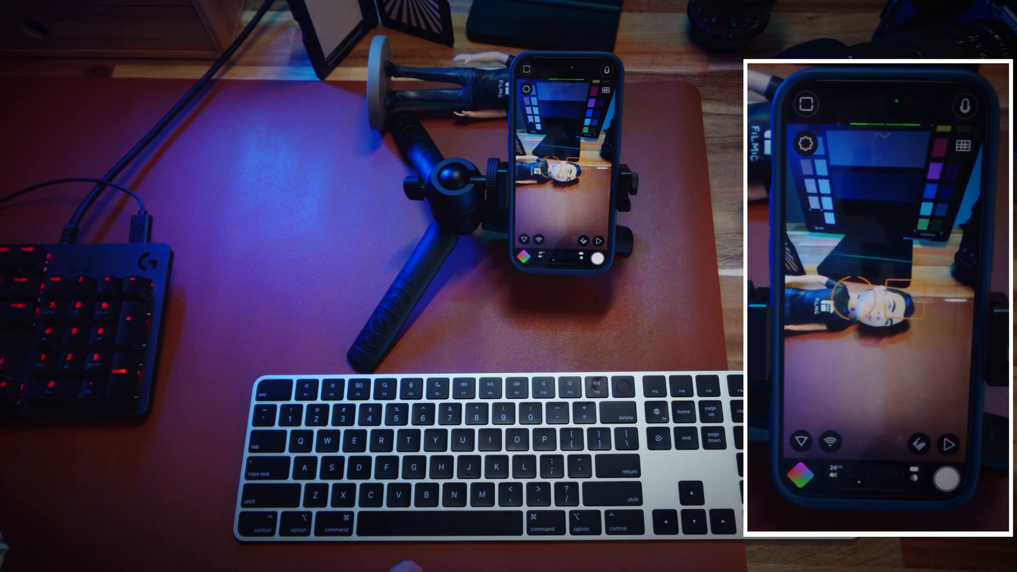
{"action": "left_click", "coordinate": [596, 258]}
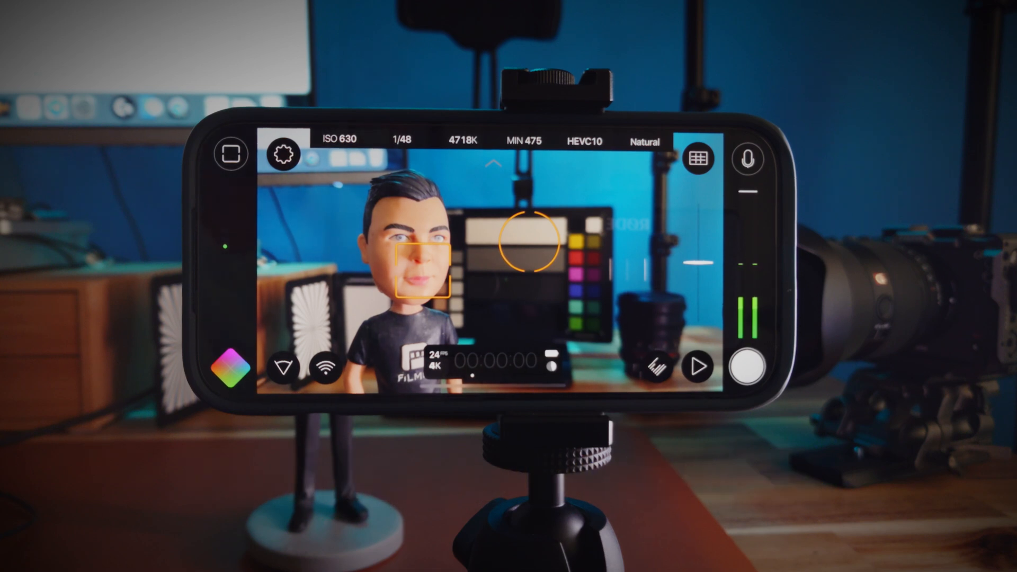
- Rack focus from point A on the face to point B on the colour chart, speeding up the transition
{"action": "left_click", "coordinate": [415, 260]}
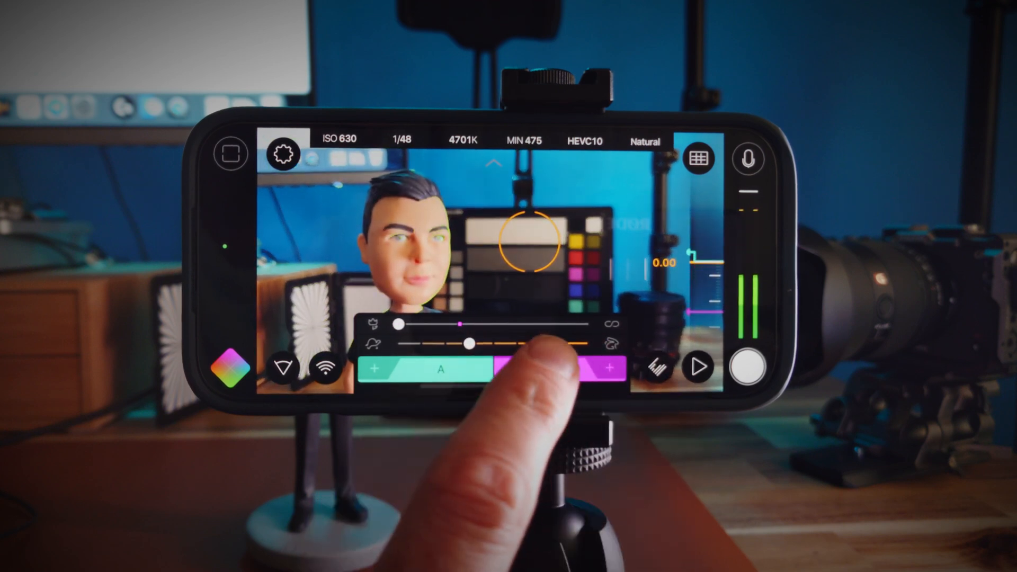
{"action": "left_click", "coordinate": [548, 369]}
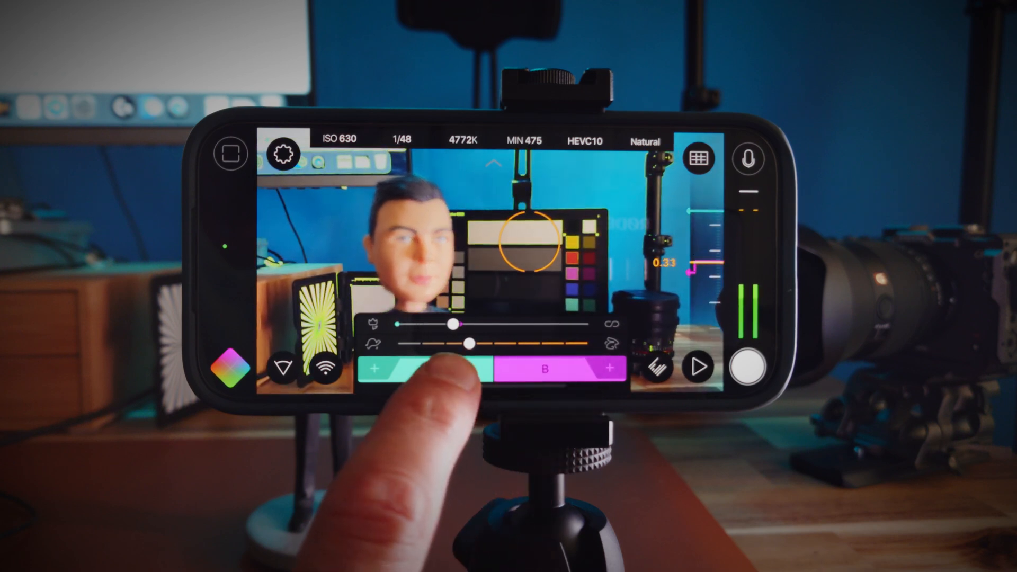
{"action": "left_click_drag", "start_coordinate": [454, 326], "coordinate": [418, 324]}
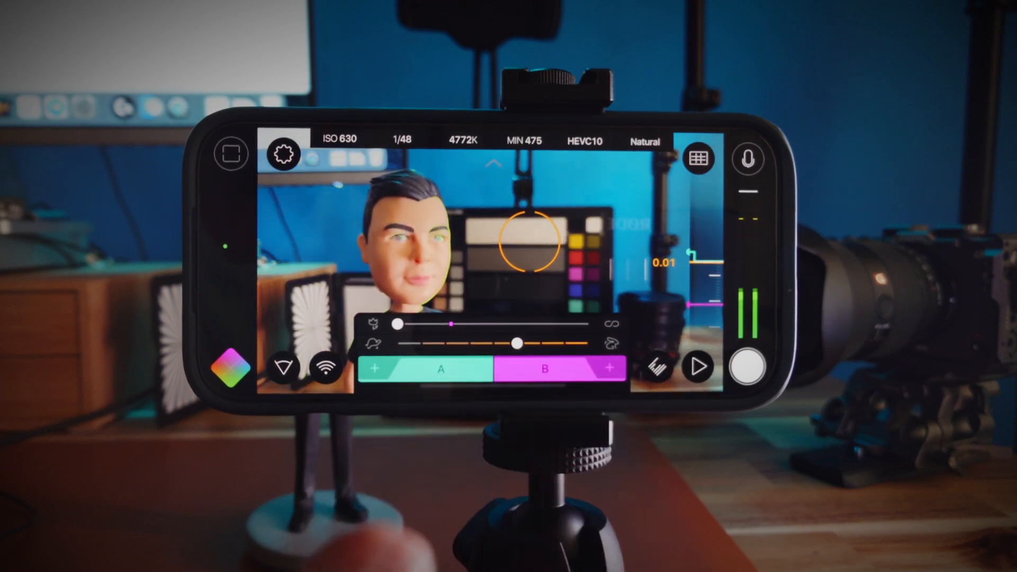
- Switch the A/B pull panel to zoom and push in to about 1.4x
{"action": "left_click", "coordinate": [515, 243]}
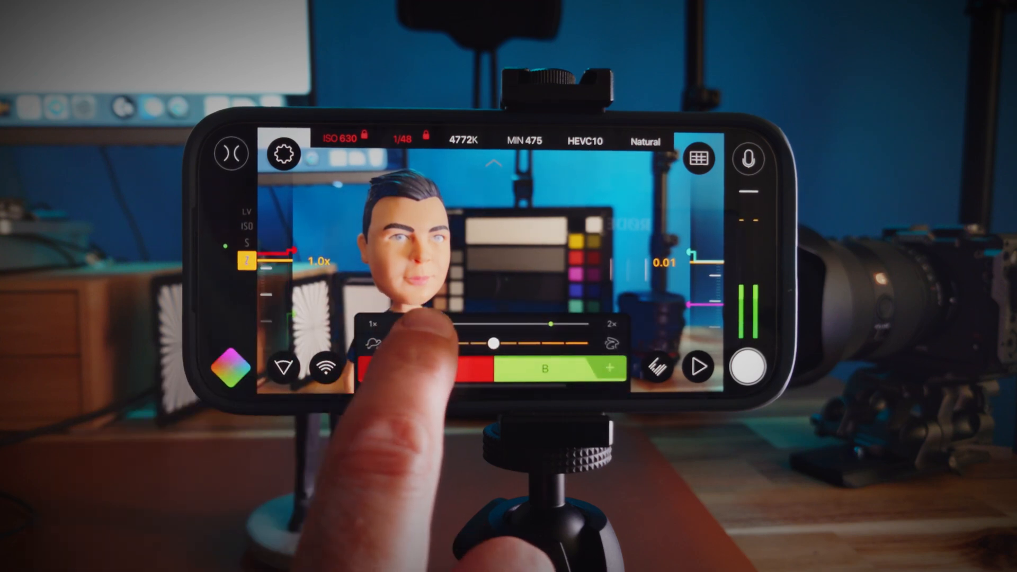
{"action": "left_click_drag", "start_coordinate": [491, 343], "coordinate": [461, 327]}
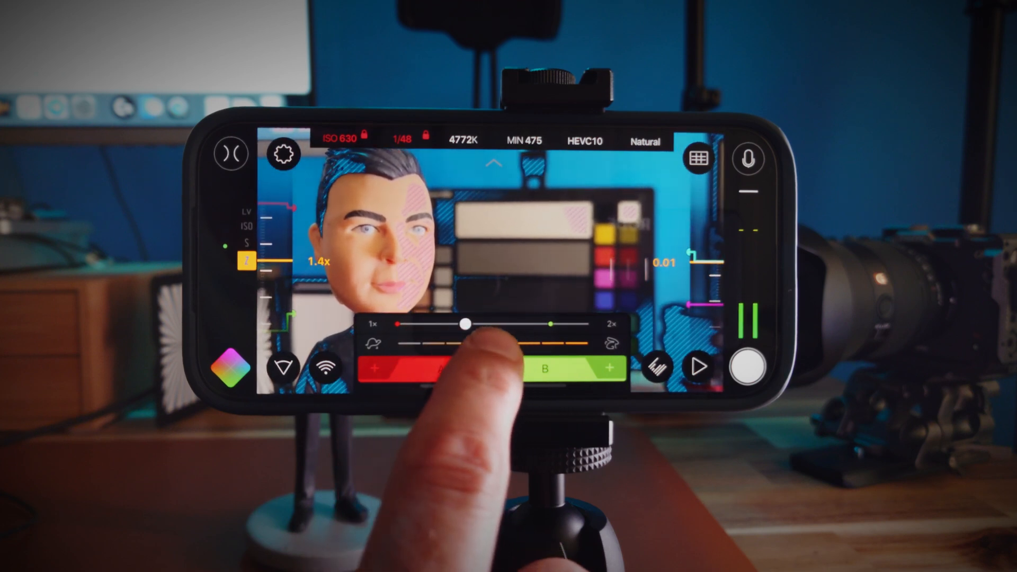